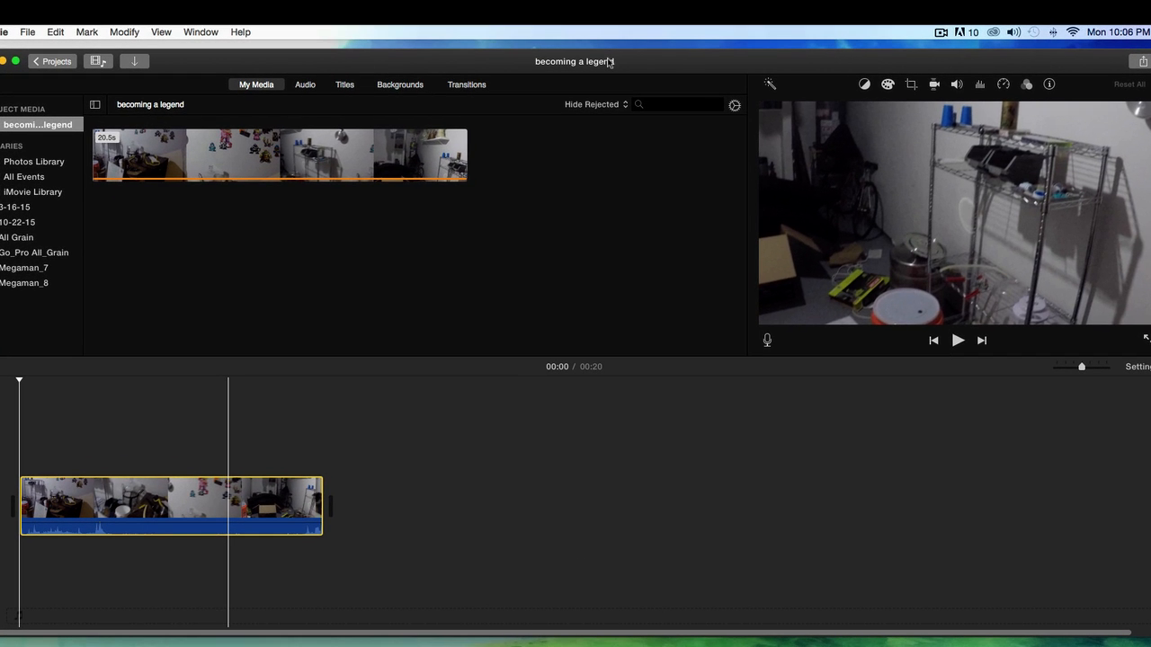
{"action": "mouse_move", "coordinate": [578, 96]}
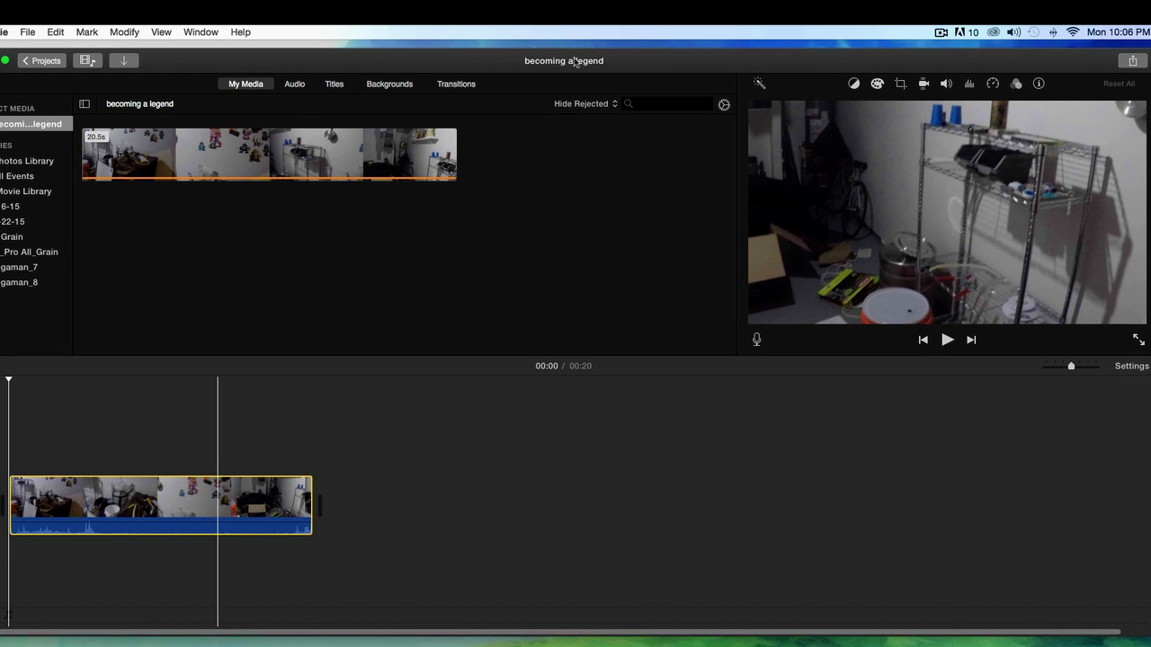
{"action": "mouse_move", "coordinate": [572, 61]}
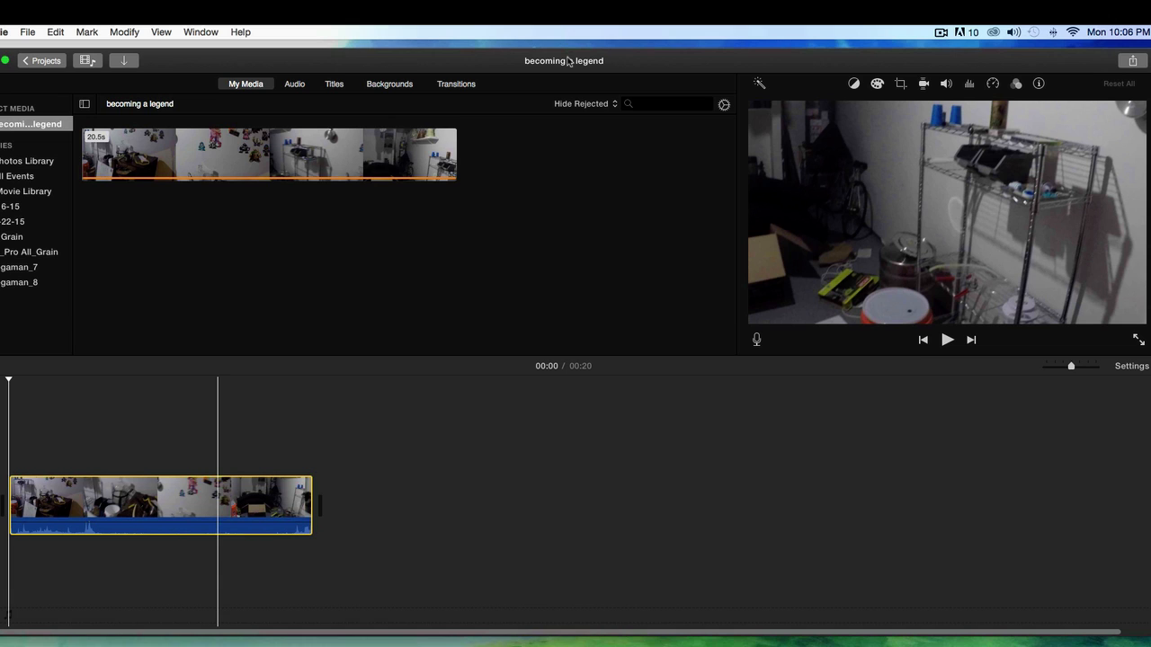
{"action": "mouse_move", "coordinate": [566, 61]}
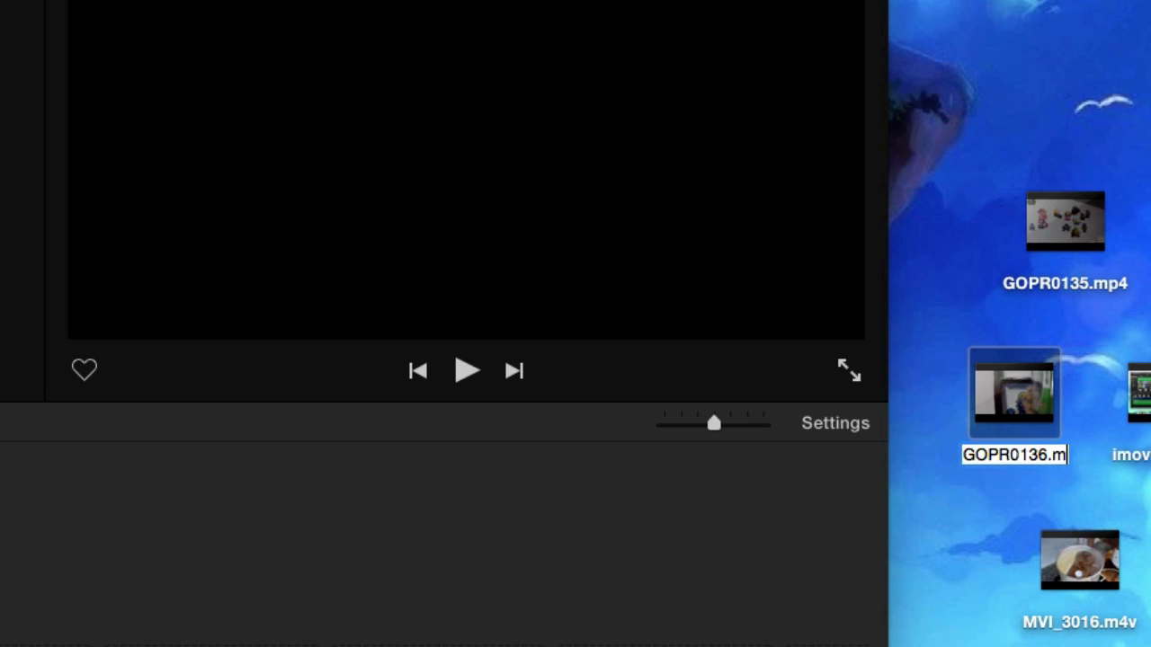
- Confirm the new .mp4 name for GOPR0136 on the desktop
{"action": "left_click", "coordinate": [1079, 562]}
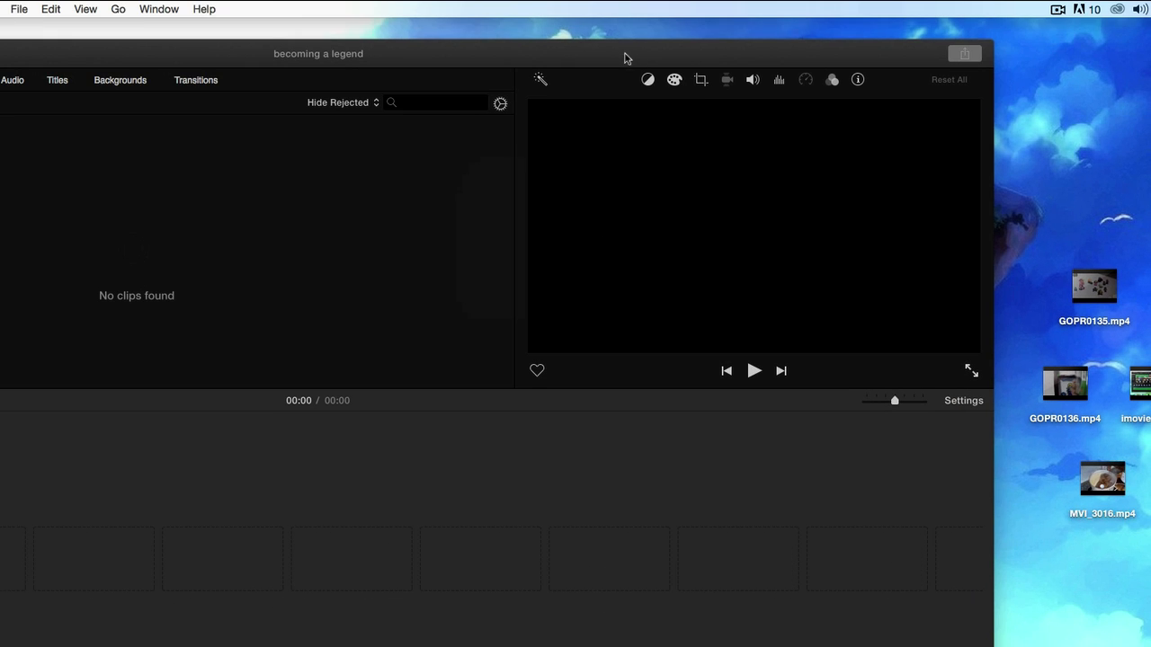
- Return to the 'becoming a legend' project and place the room, toys and pot clips on its timeline
{"action": "left_click", "coordinate": [1093, 288]}
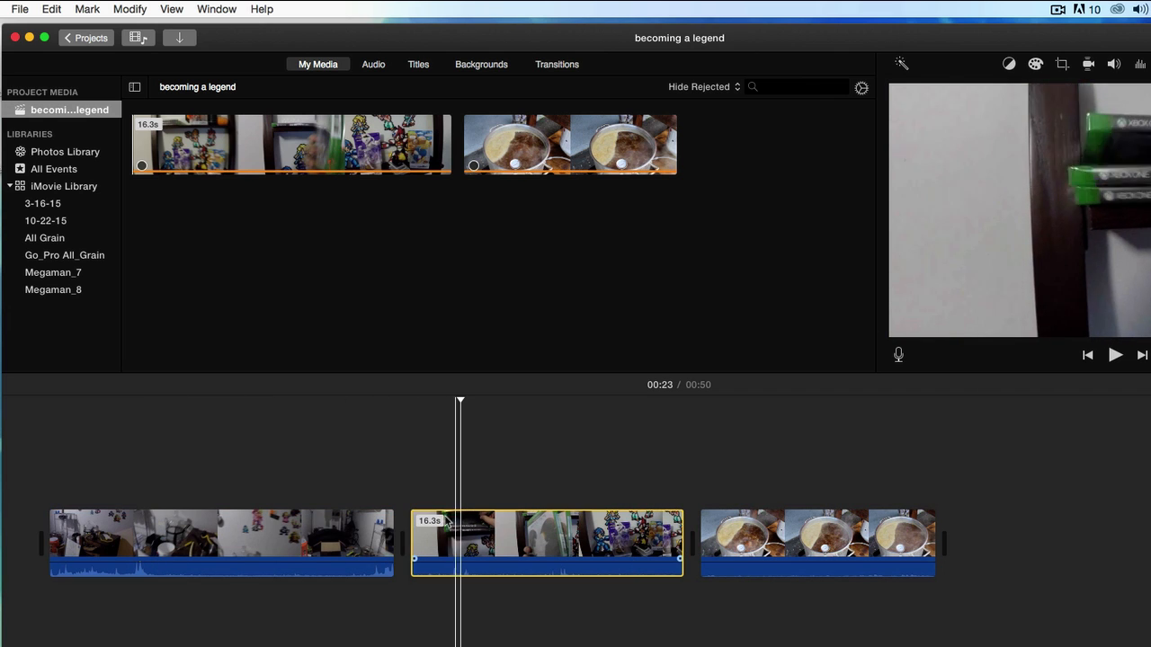
{"action": "left_click", "coordinate": [409, 540]}
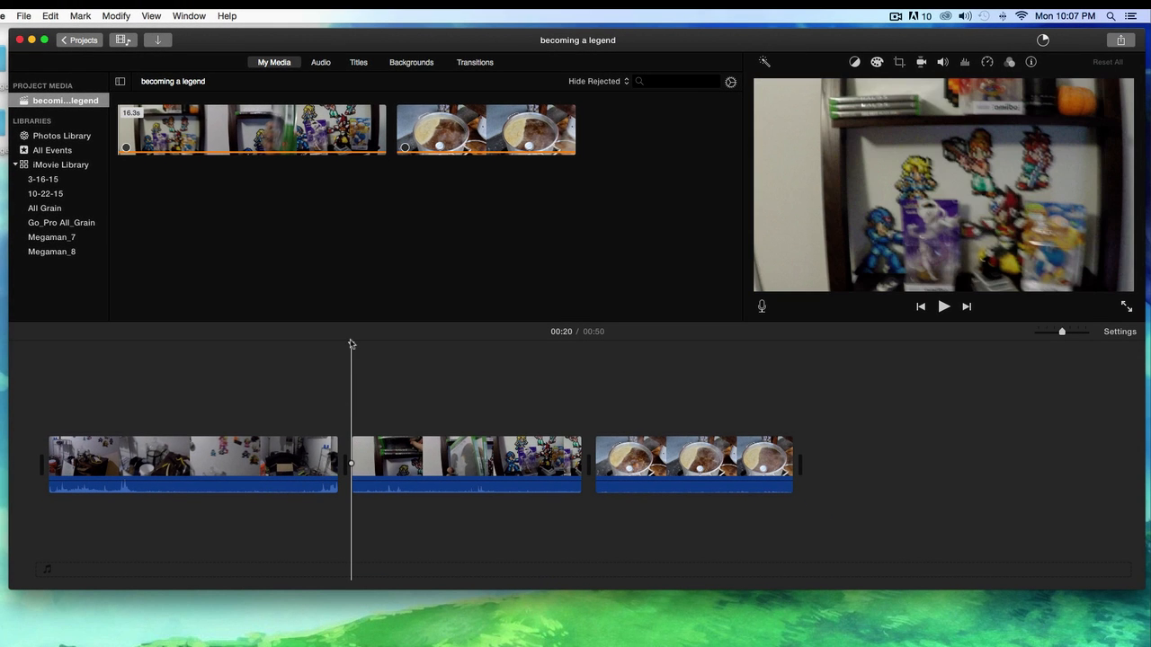
- Skim the room clip, play the movie, stop at 00:10 in the toys clip and select it
{"action": "left_click", "coordinate": [234, 463]}
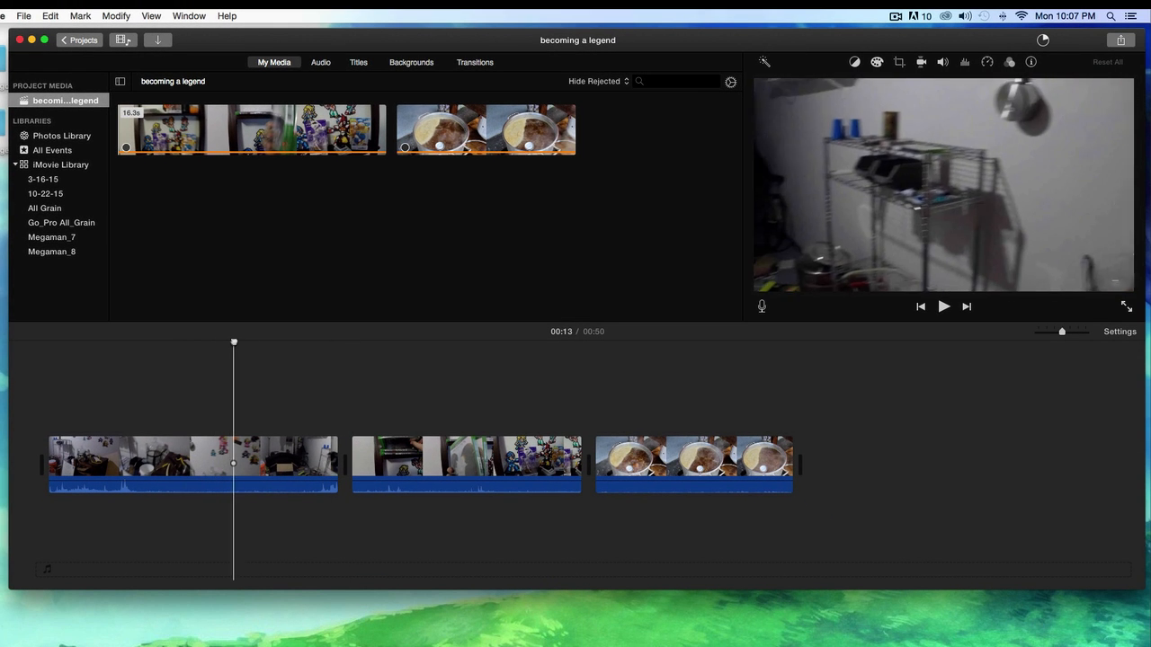
{"action": "left_click_drag", "start_coordinate": [233, 459], "coordinate": [284, 458]}
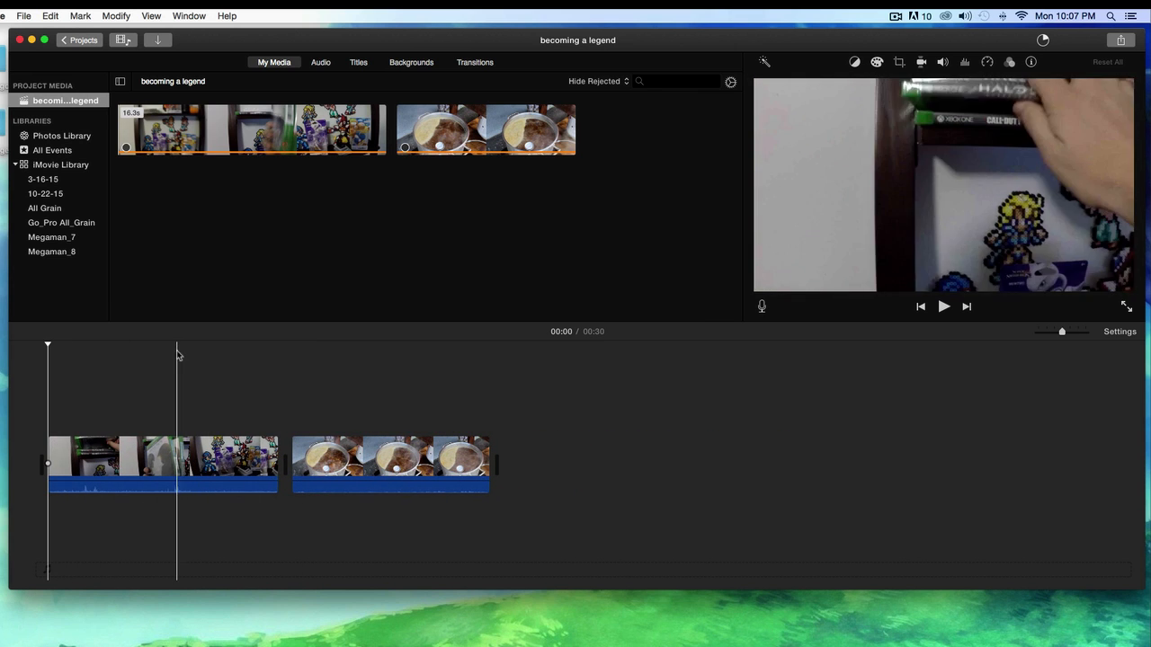
{"action": "left_click", "coordinate": [943, 307]}
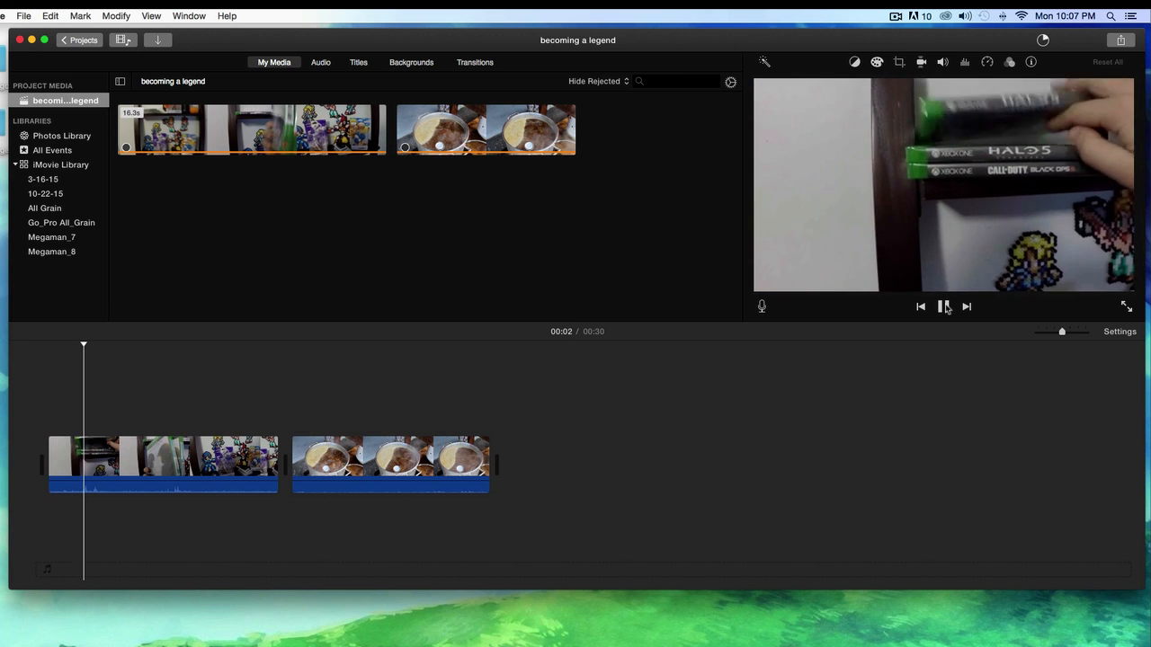
{"action": "left_click", "coordinate": [943, 306]}
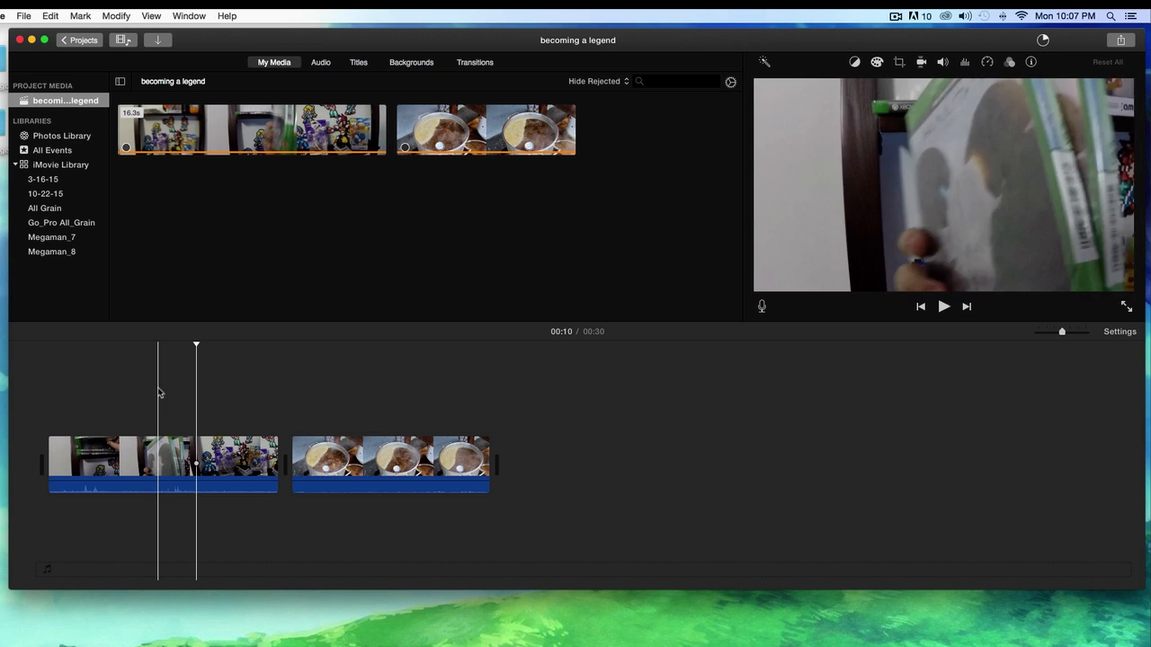
{"action": "left_click", "coordinate": [162, 463]}
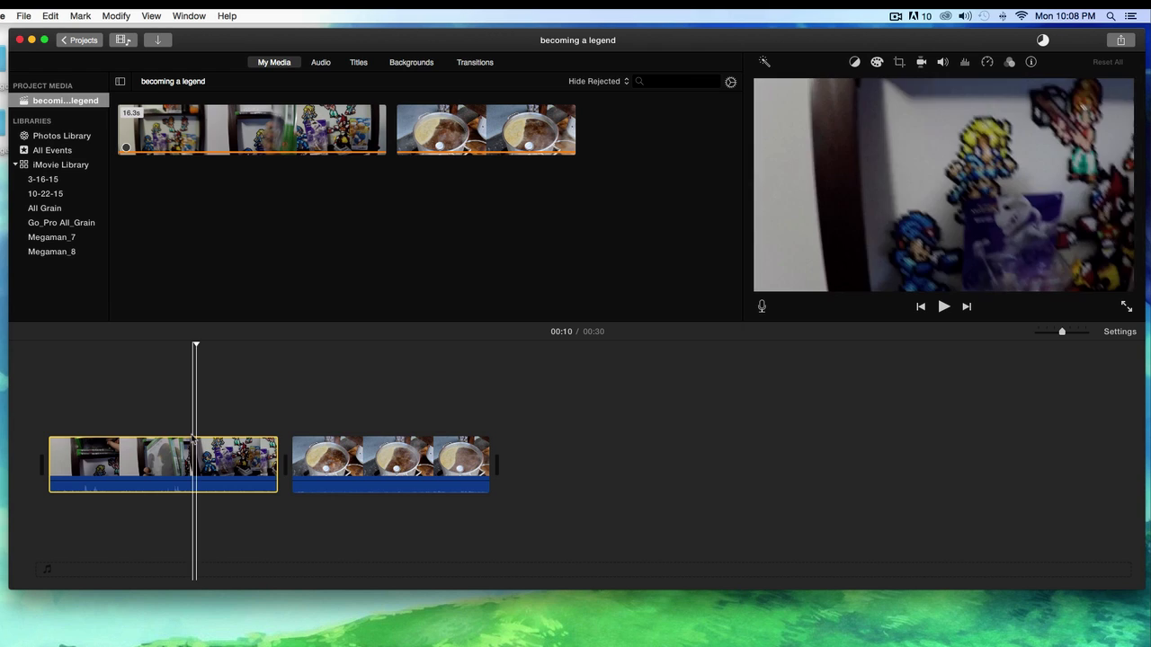
{"action": "left_click", "coordinate": [162, 459]}
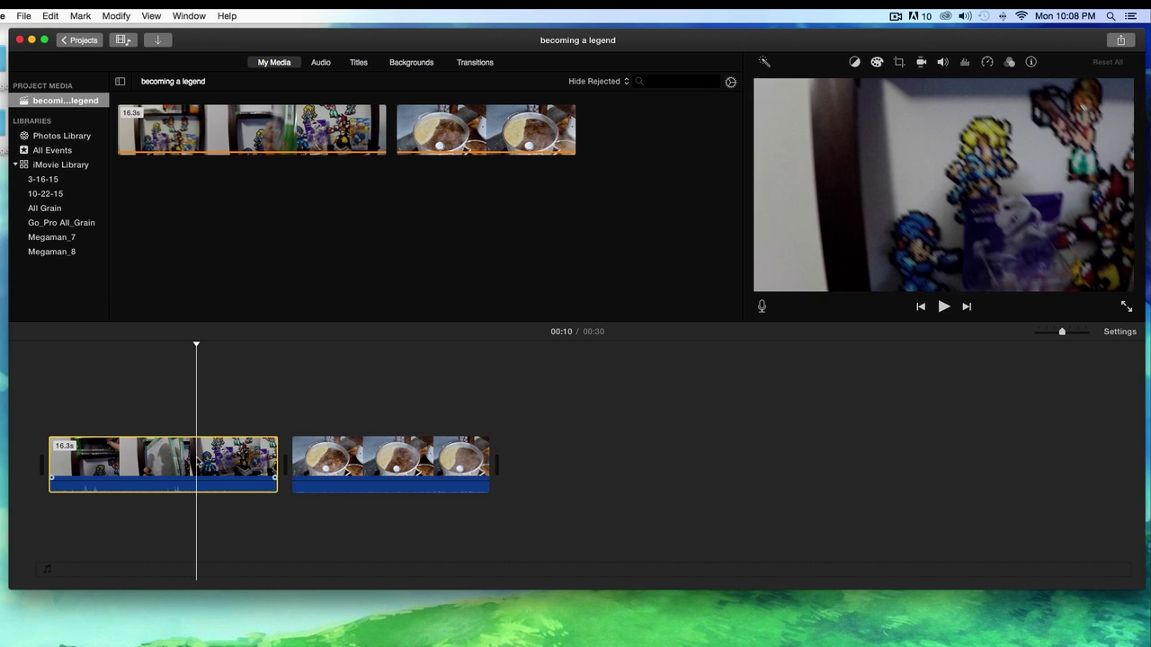
- Split the toys clip at 10 seconds and move its later piece after the pot clip
{"action": "right_click", "coordinate": [196, 459]}
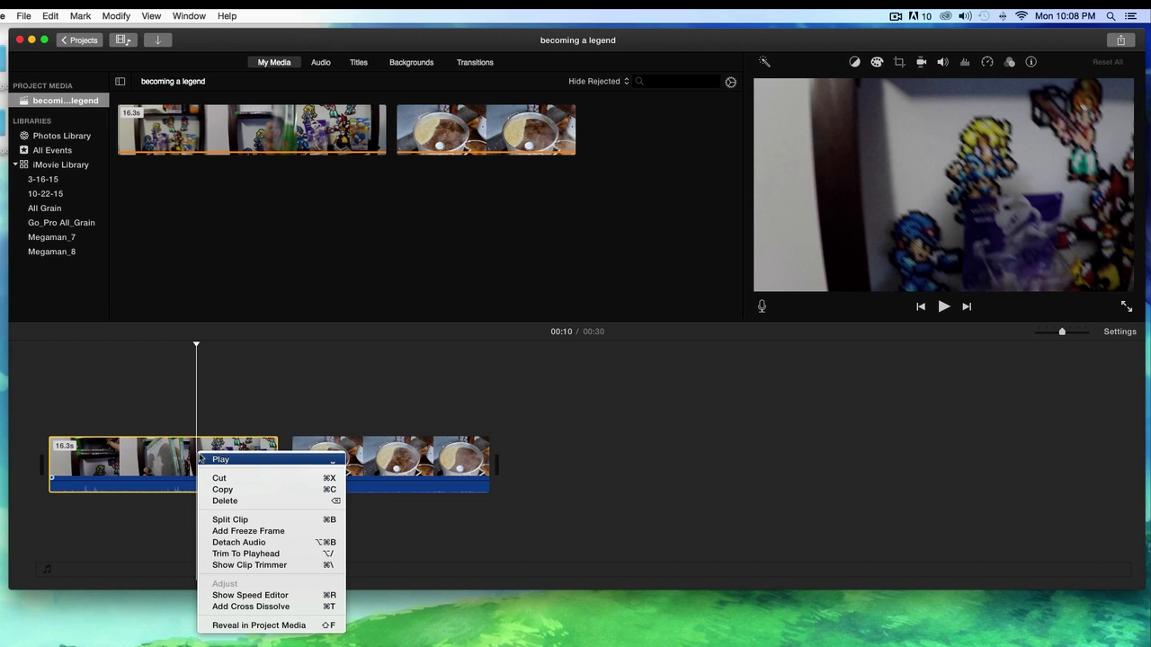
{"action": "mouse_move", "coordinate": [230, 520]}
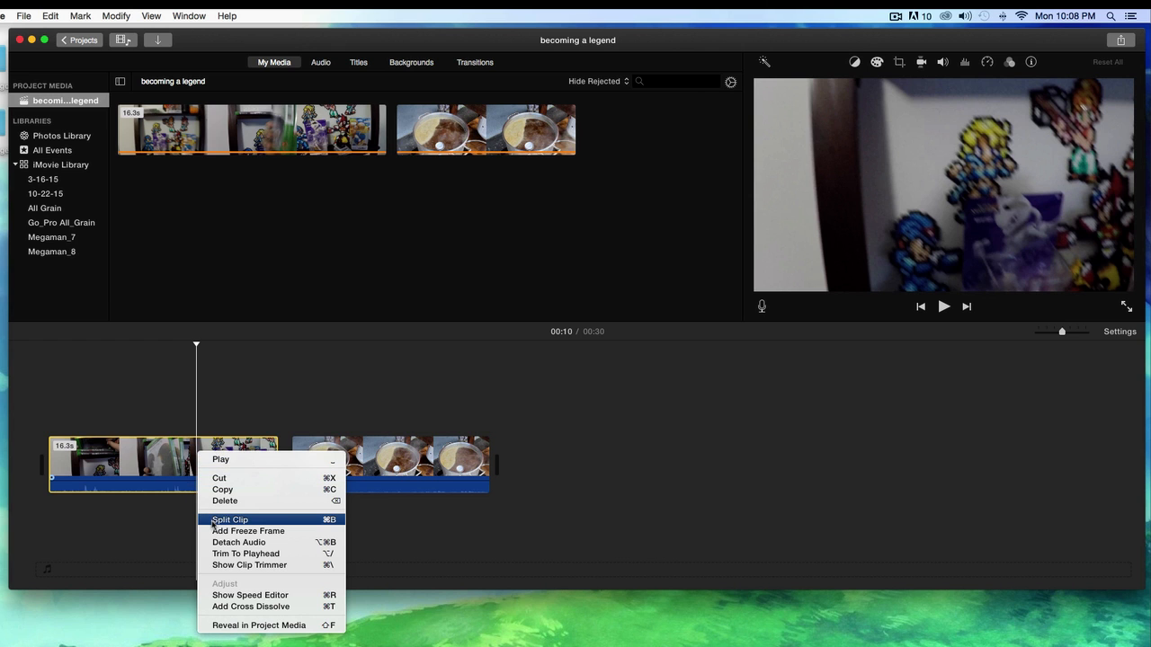
{"action": "left_click", "coordinate": [230, 519]}
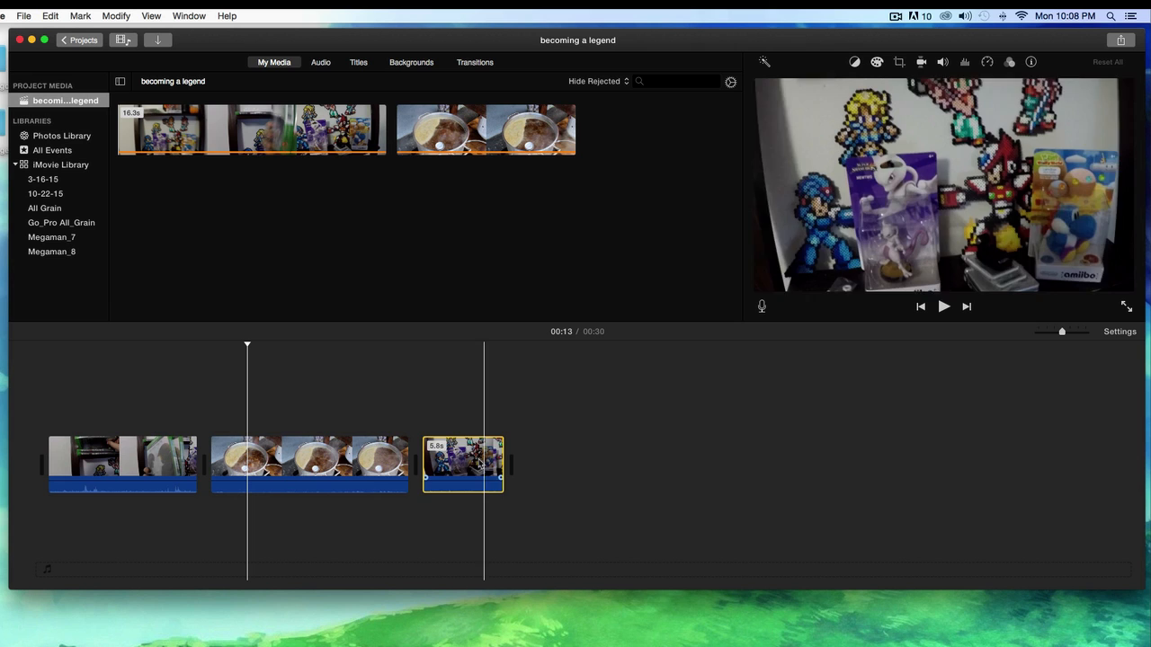
{"action": "left_click_drag", "start_coordinate": [463, 465], "coordinate": [187, 465]}
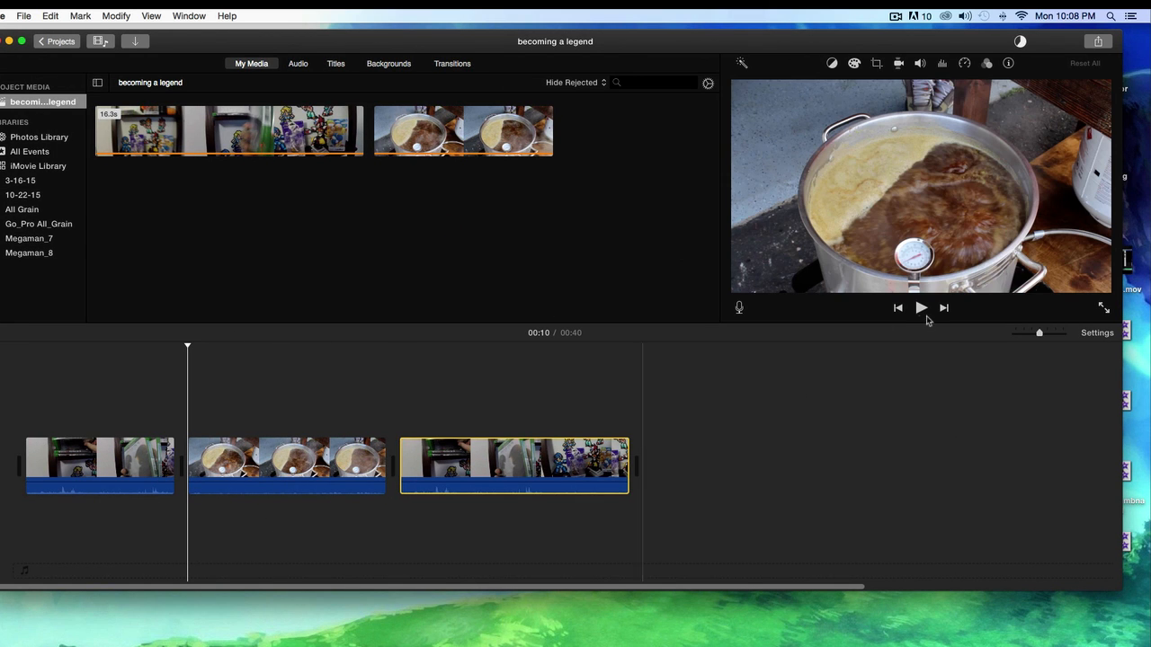
- Preview the rearranged movie, stop at 20 seconds in the pot clip, and delete the footage after it
{"action": "left_click", "coordinate": [513, 465]}
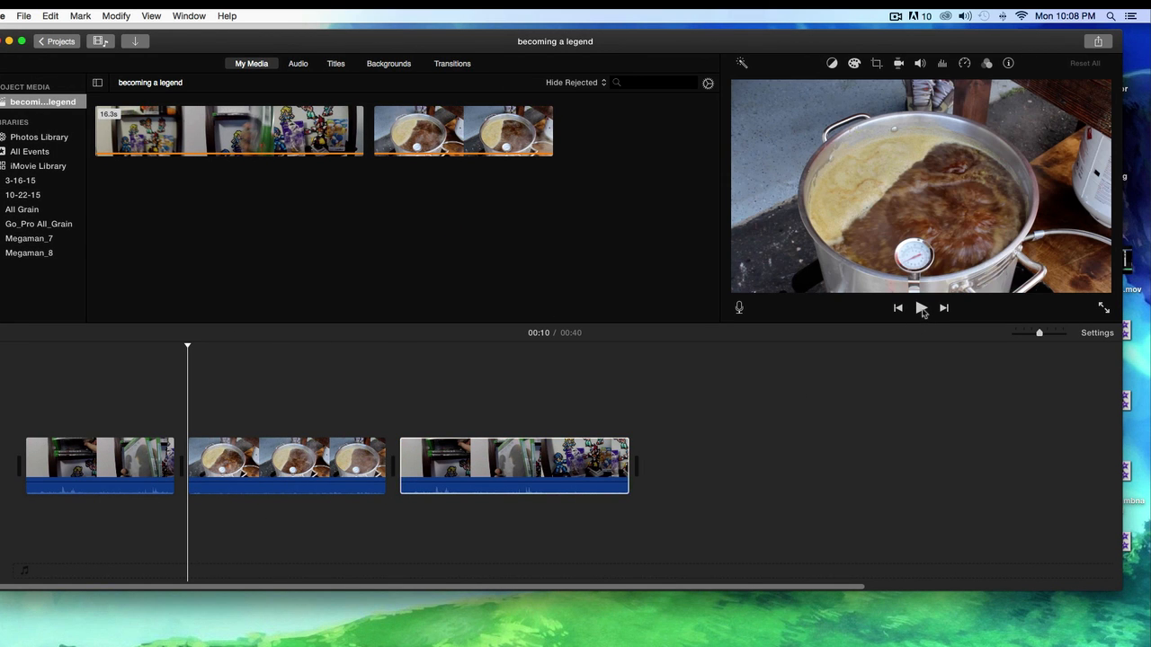
{"action": "left_click", "coordinate": [920, 308]}
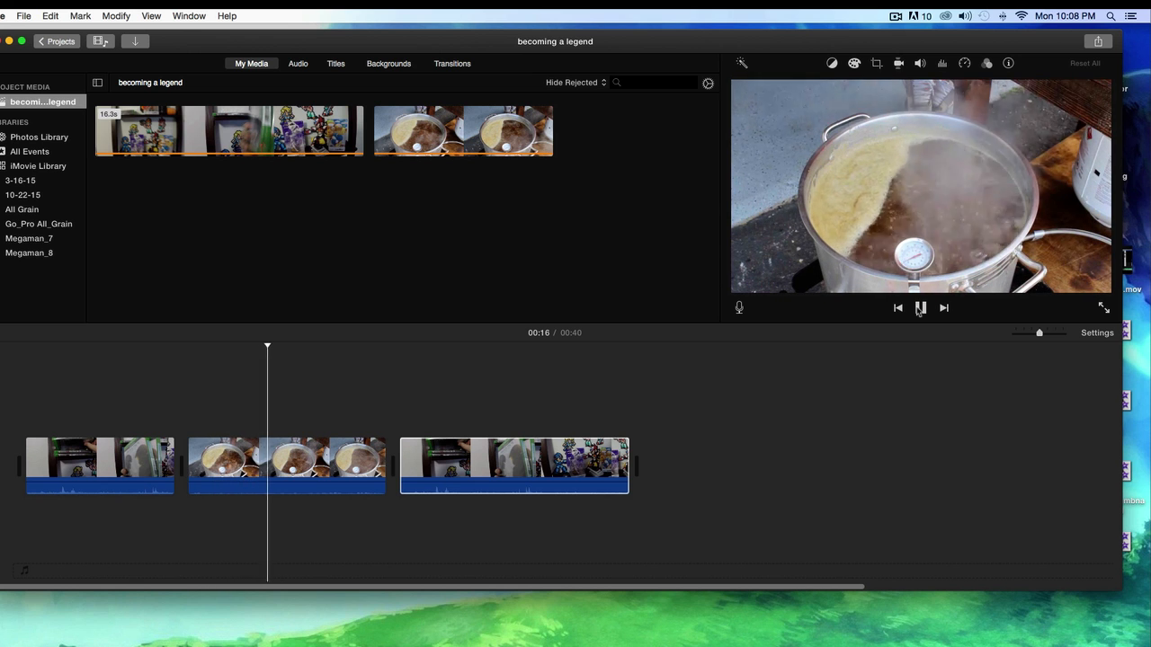
{"action": "left_click", "coordinate": [920, 307]}
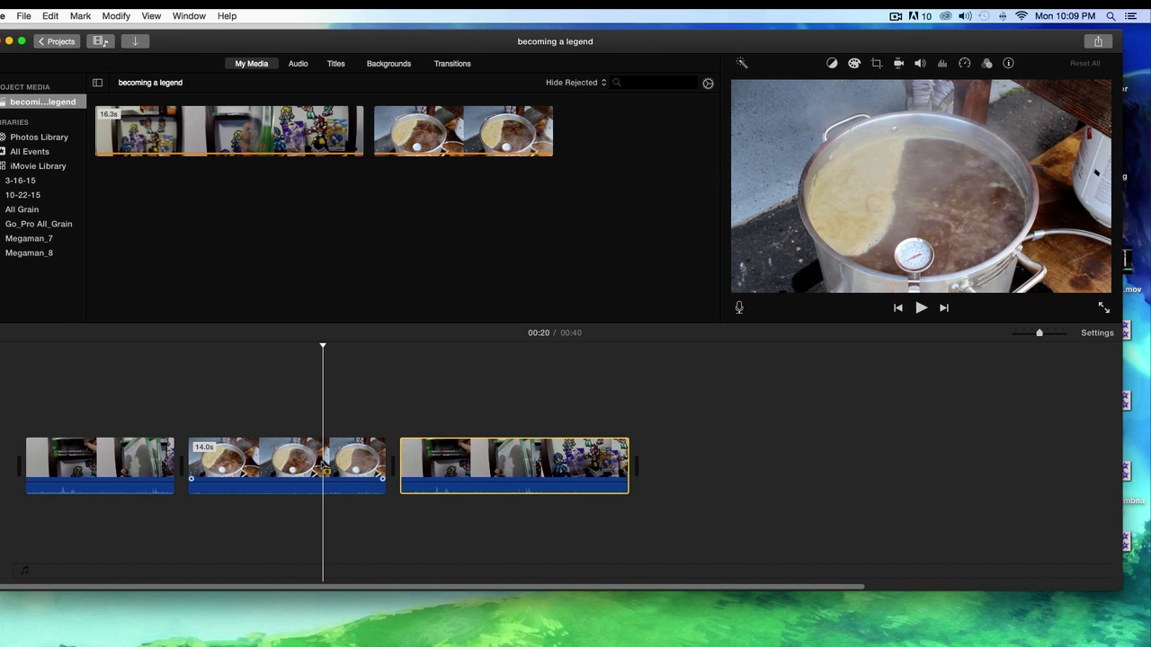
{"action": "left_click", "coordinate": [286, 466]}
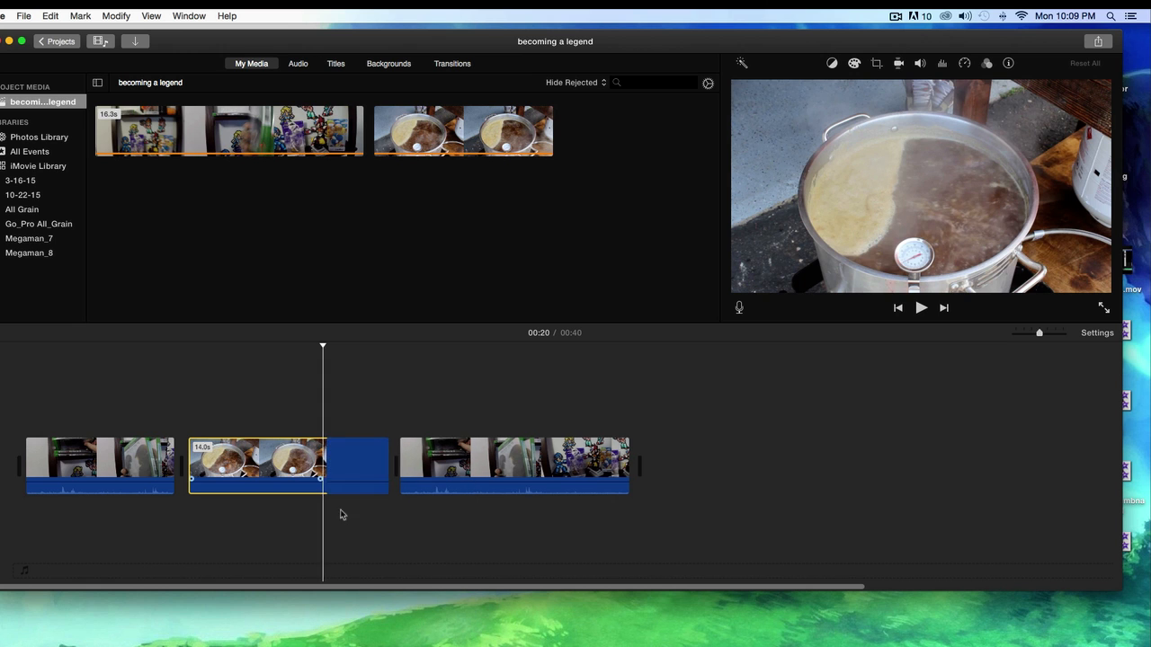
{"action": "key", "text": "backspace"}
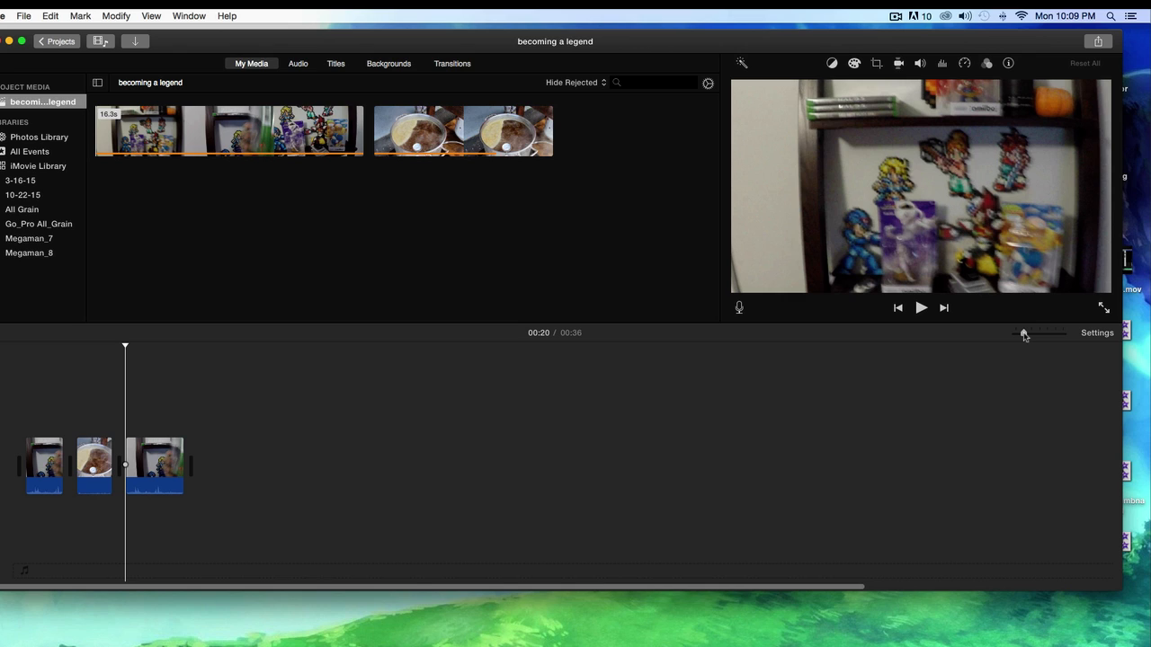
{"action": "left_click_drag", "start_coordinate": [1024, 334], "coordinate": [1047, 333]}
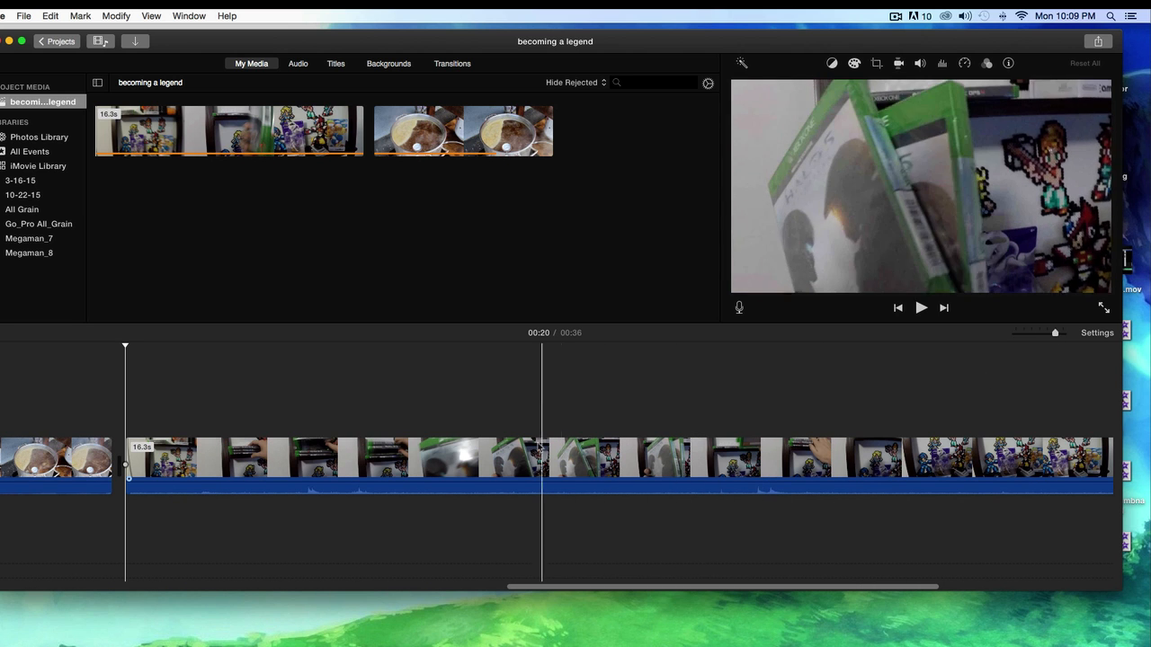
{"action": "left_click", "coordinate": [526, 449]}
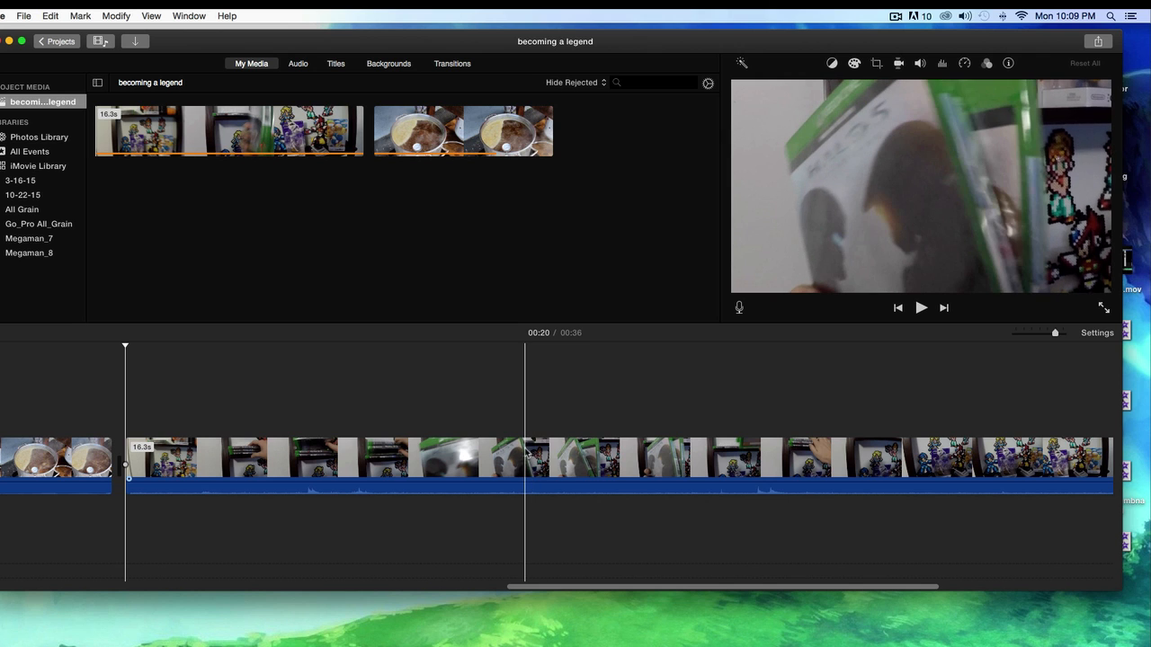
{"action": "left_click", "coordinate": [427, 457]}
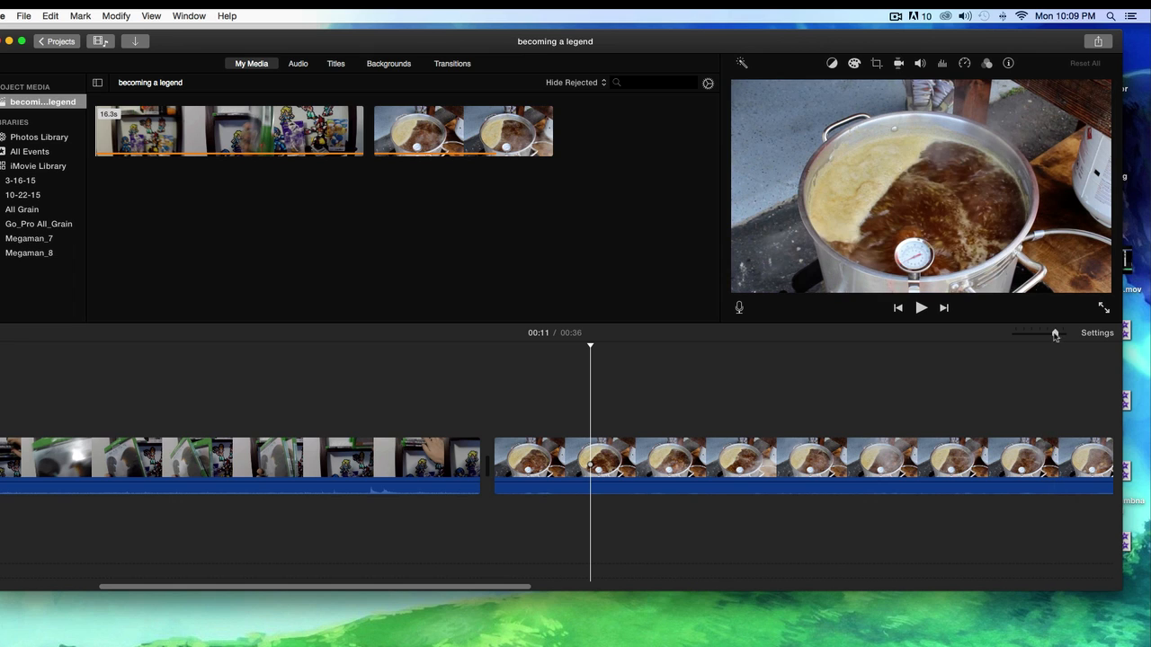
{"action": "left_click_drag", "start_coordinate": [1057, 334], "coordinate": [1032, 334]}
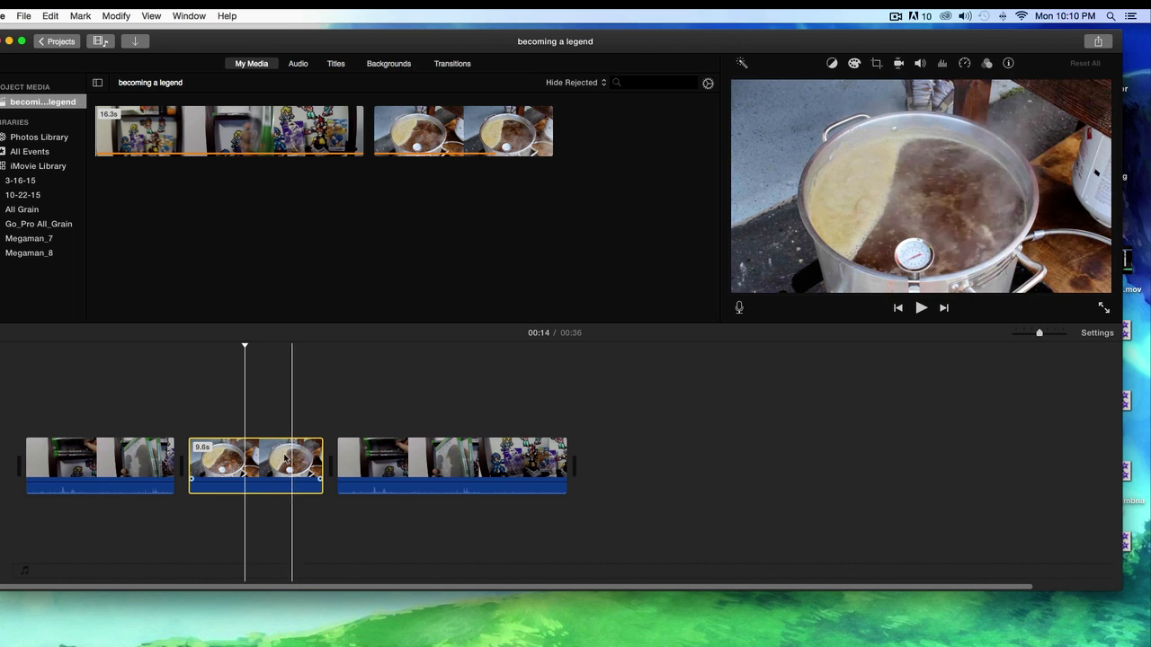
- Move the playhead to 00:19 in the pot clip and open the clip's context menu
{"action": "right_click", "coordinate": [256, 465]}
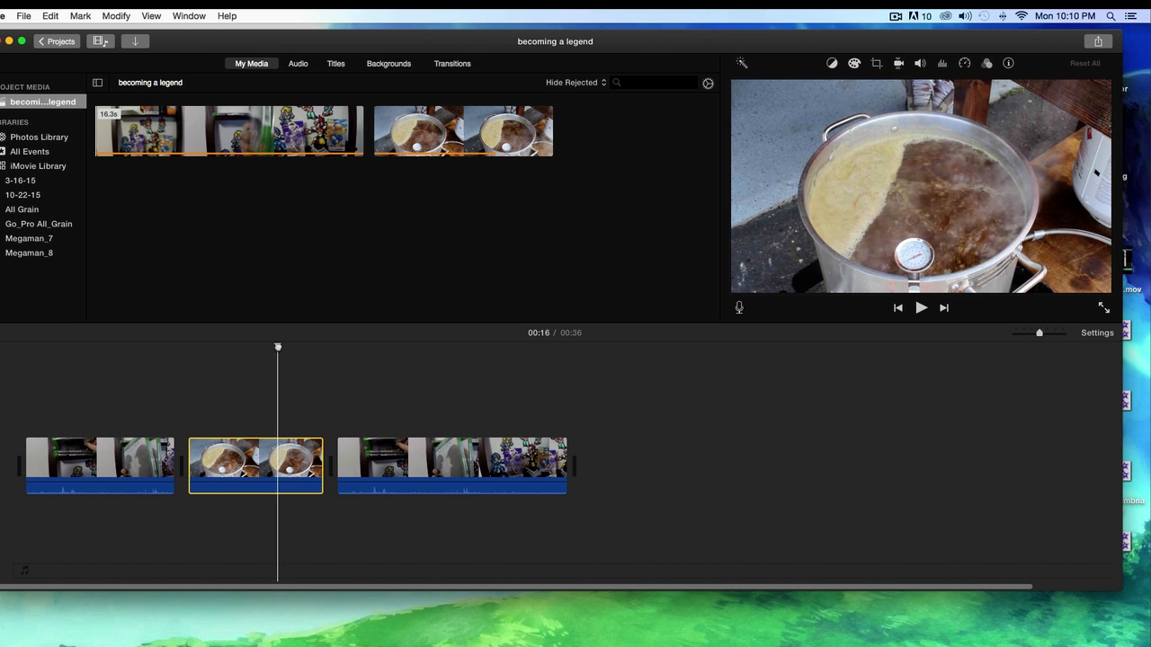
{"action": "left_click_drag", "start_coordinate": [277, 347], "coordinate": [261, 348]}
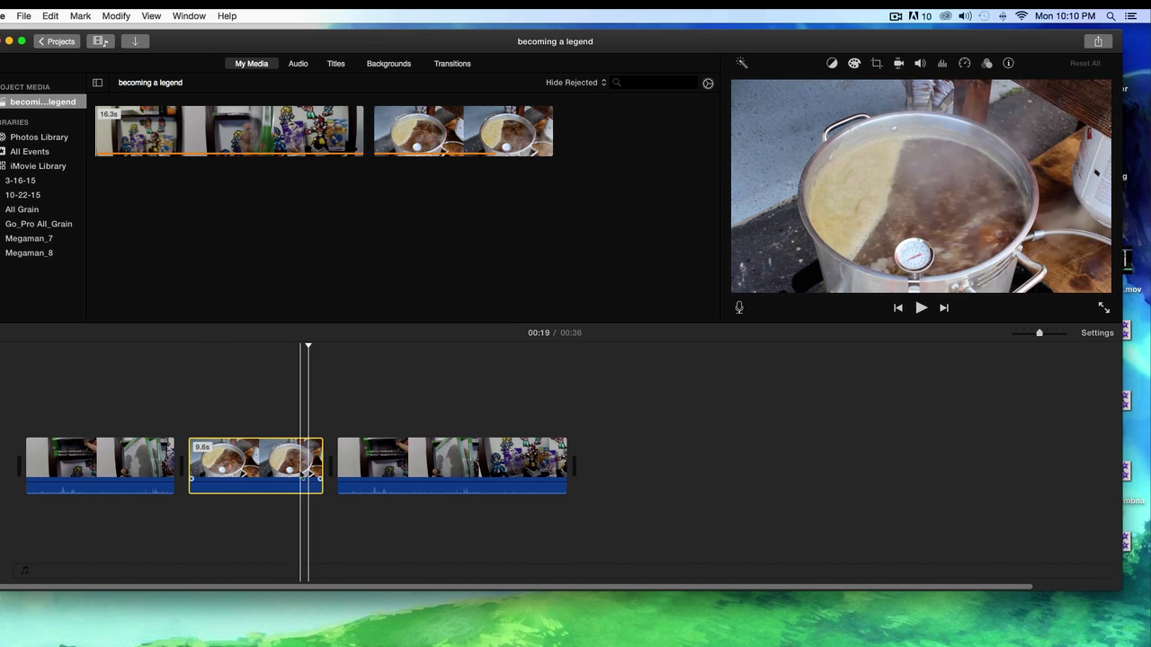
{"action": "right_click", "coordinate": [256, 468]}
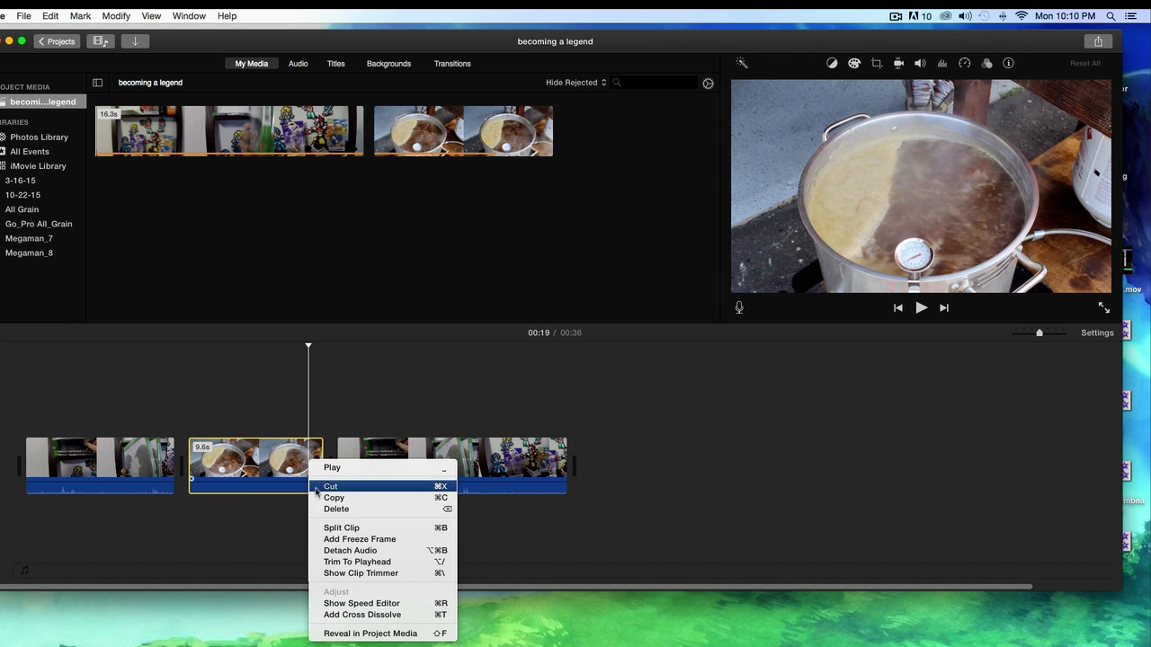